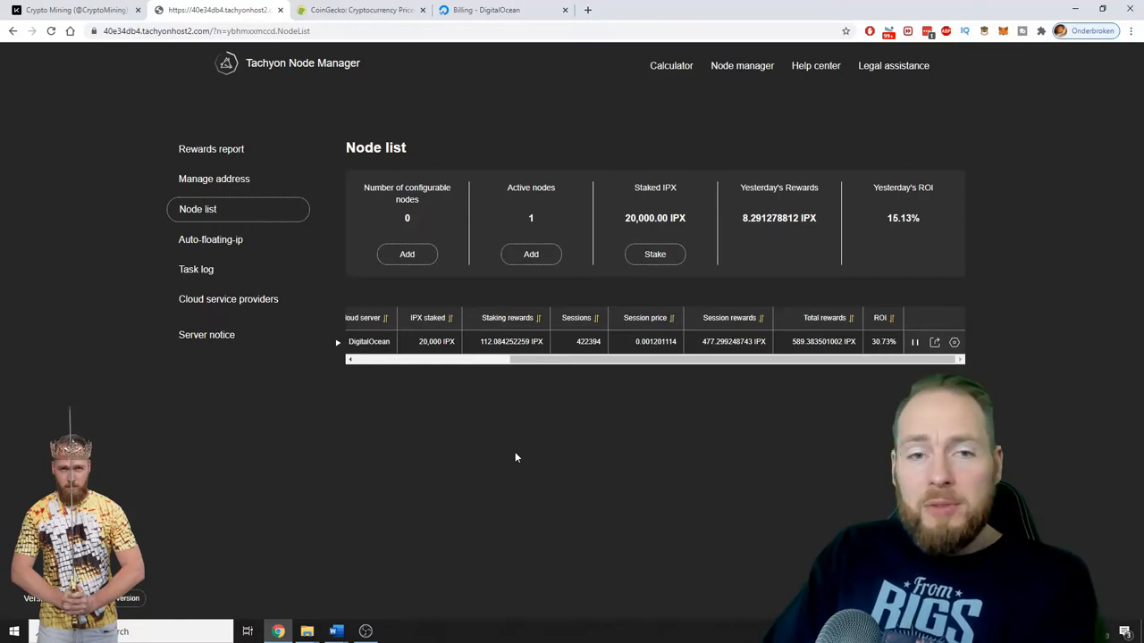
{"action": "mouse_move", "coordinate": [734, 462]}
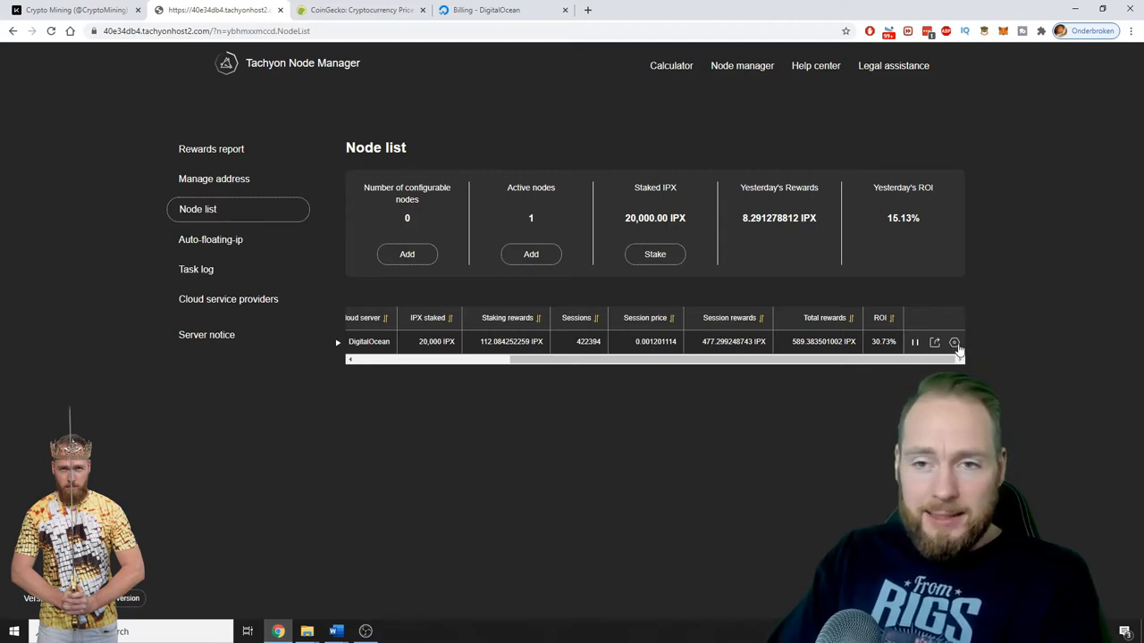
Show the action menu for the DigitalOcean node row in the node list.
{"action": "left_click", "coordinate": [953, 341]}
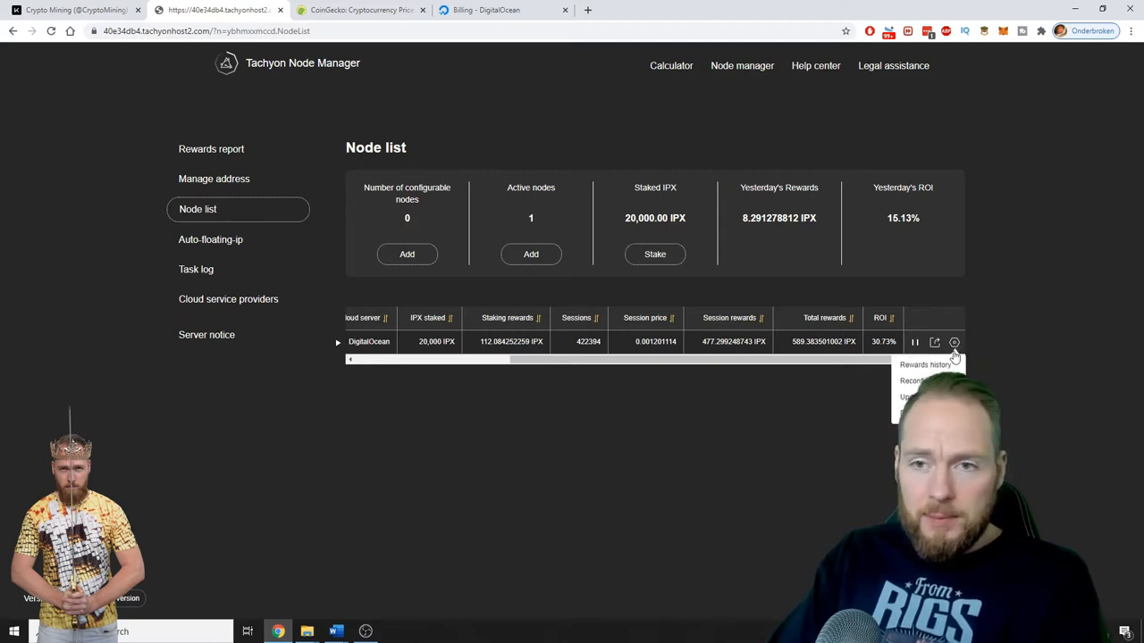
Review the node's daily reward history back to late October 2020, then close it.
{"action": "left_click", "coordinate": [925, 365]}
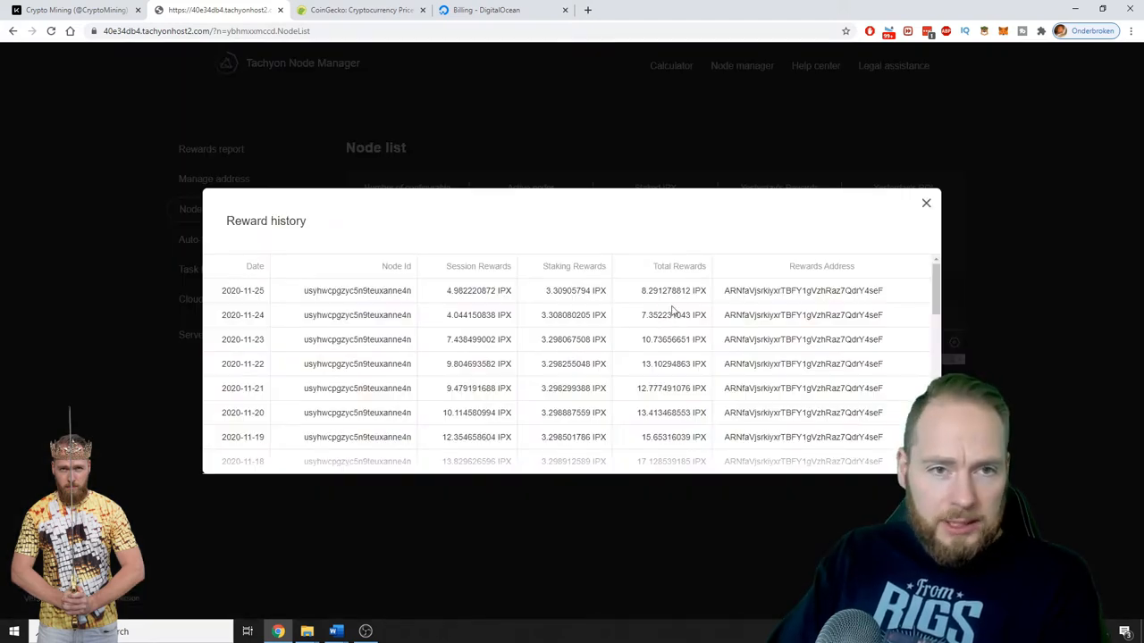
{"action": "scroll", "scroll_direction": "down", "scroll_amount": 3}
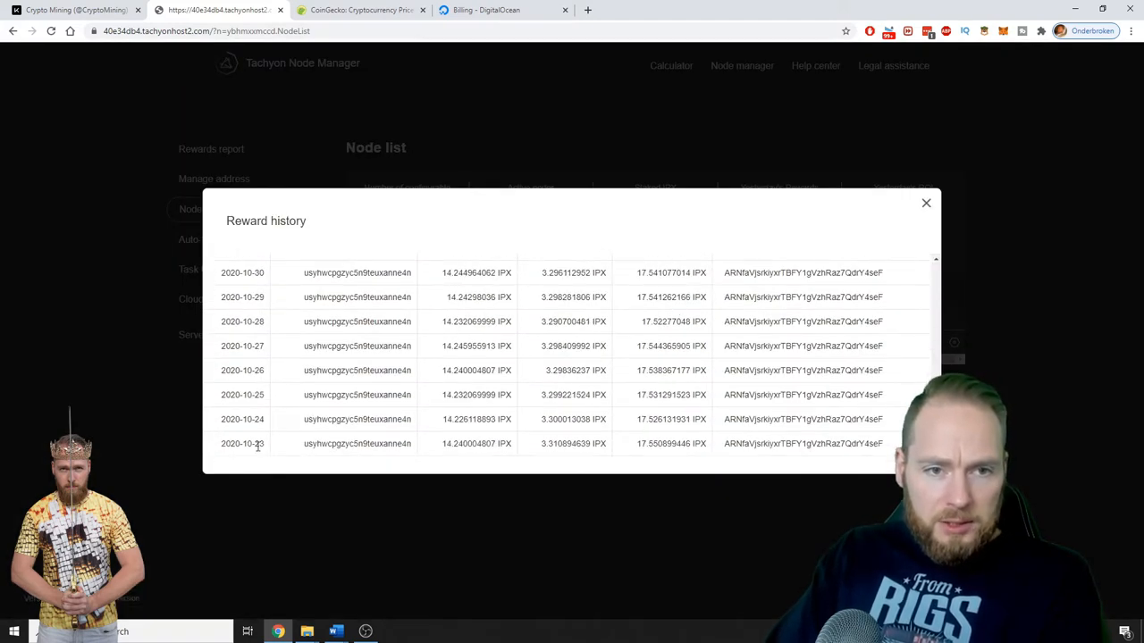
{"action": "mouse_move", "coordinate": [265, 446]}
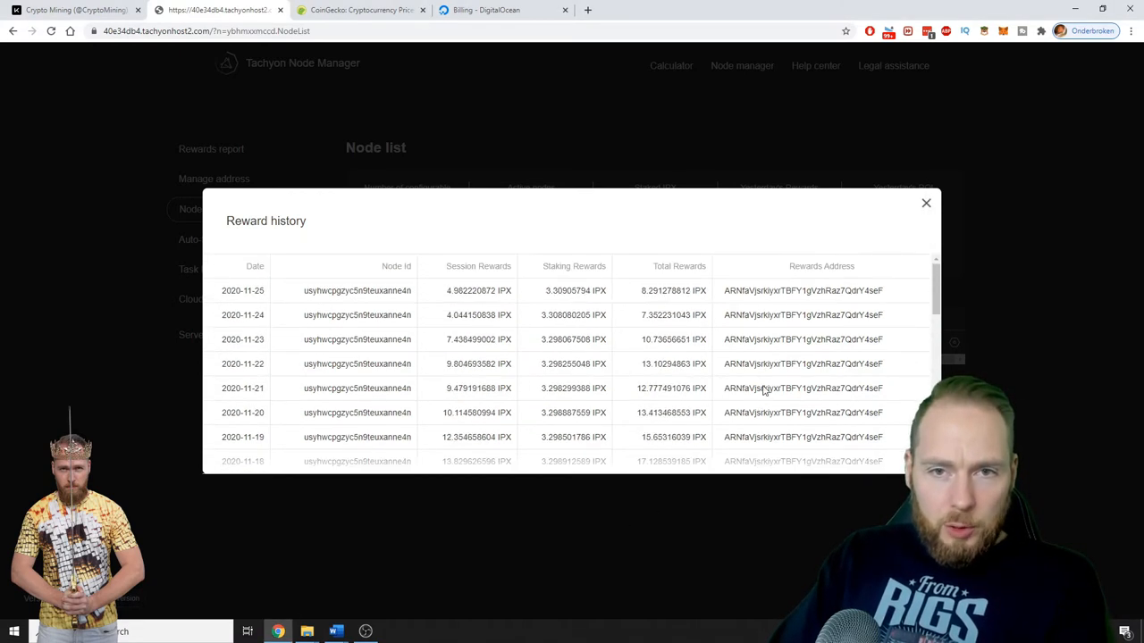
{"action": "scroll", "scroll_direction": "down", "scroll_amount": 3}
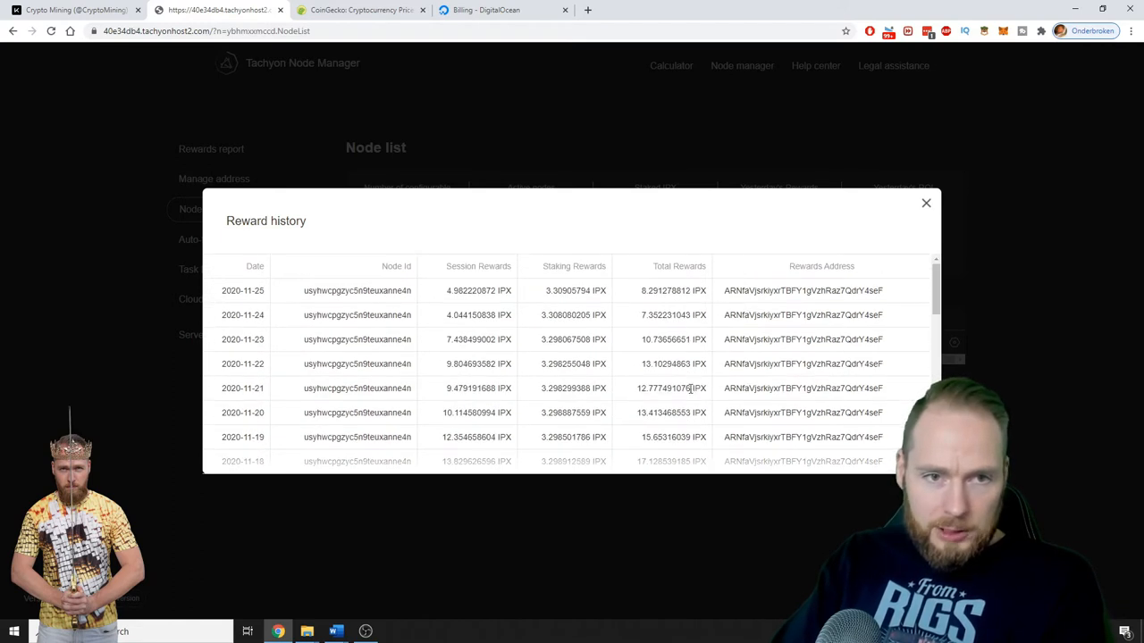
{"action": "mouse_move", "coordinate": [650, 314]}
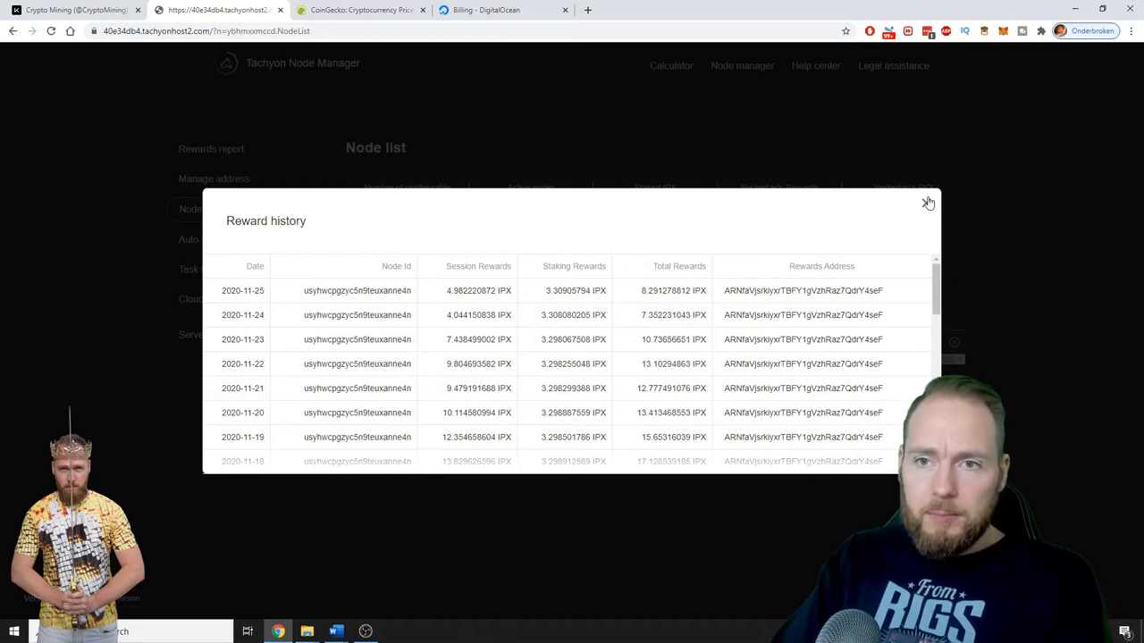
{"action": "left_click", "coordinate": [927, 202]}
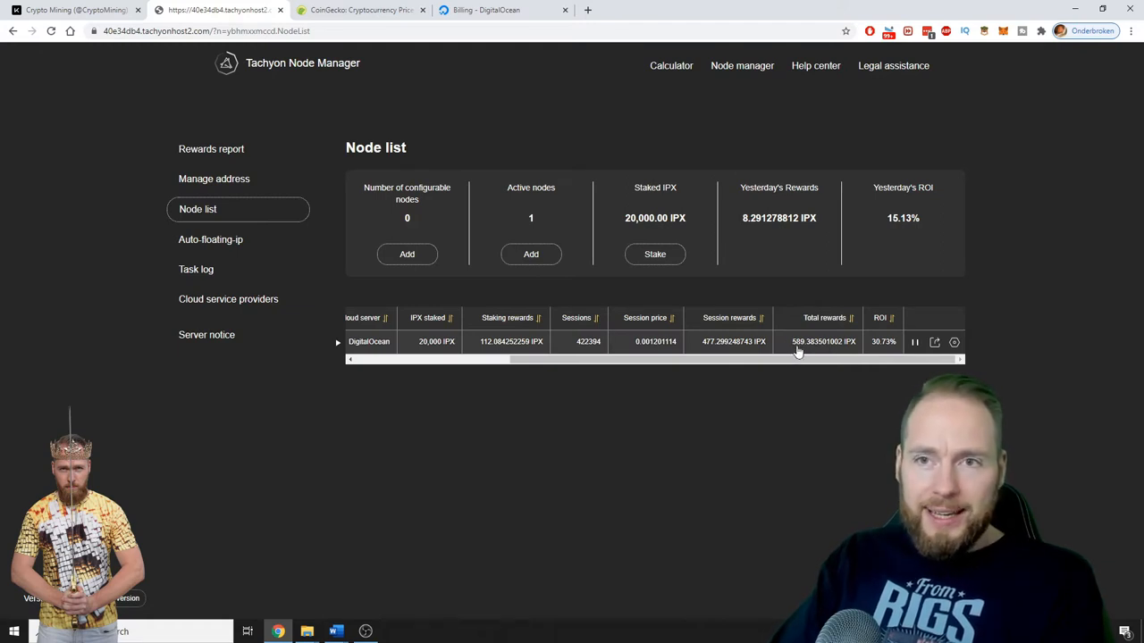
Search CoinGecko for 'ipx' and view the Tachyon Protocol (IPX) page priced near $0.0403.
{"action": "left_click", "coordinate": [358, 10]}
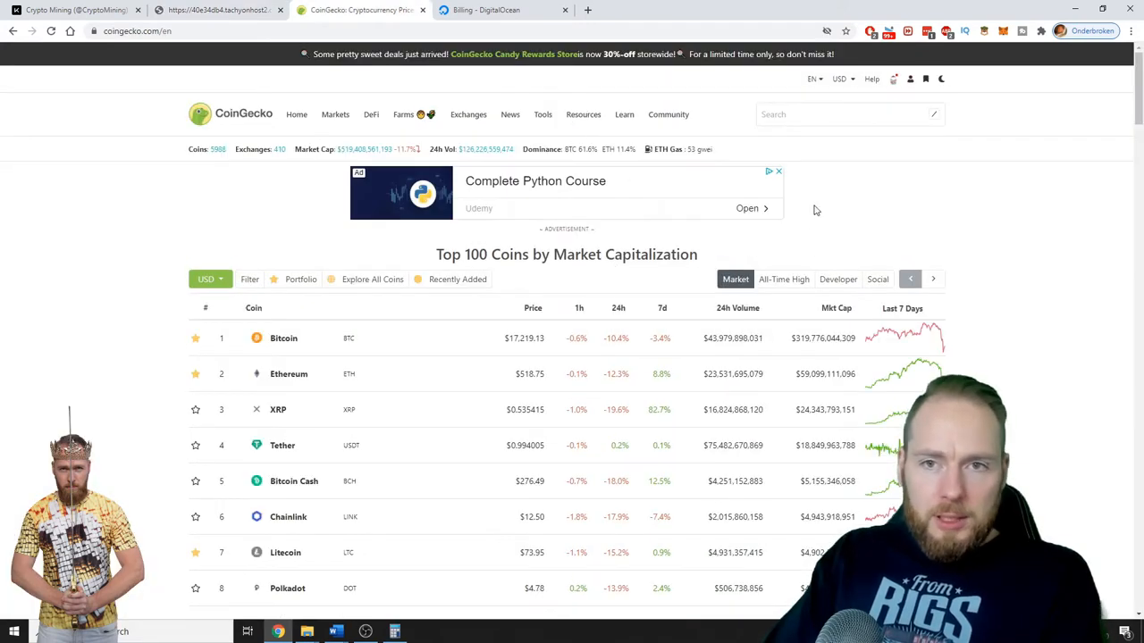
{"action": "left_click", "coordinate": [844, 113]}
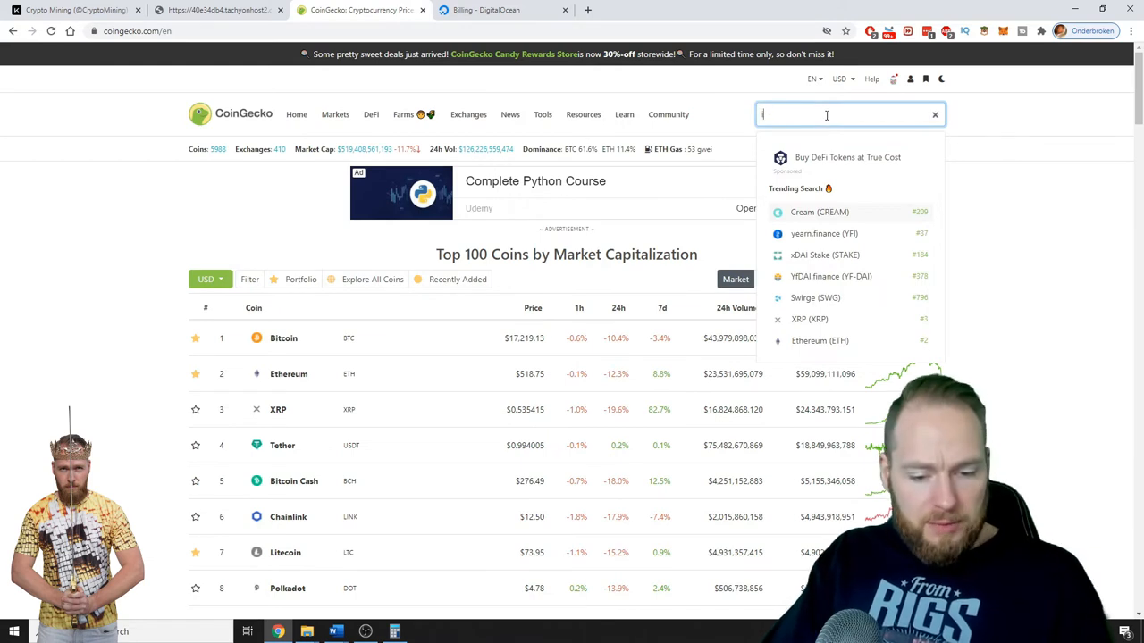
{"action": "type", "text": "ipx"}
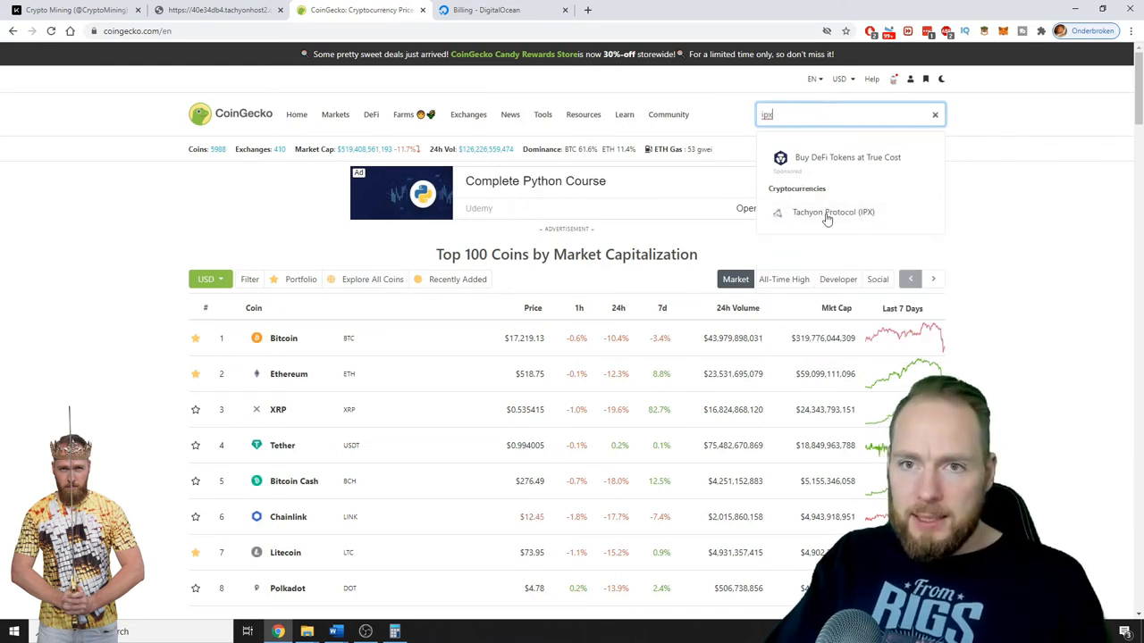
{"action": "left_click", "coordinate": [833, 212]}
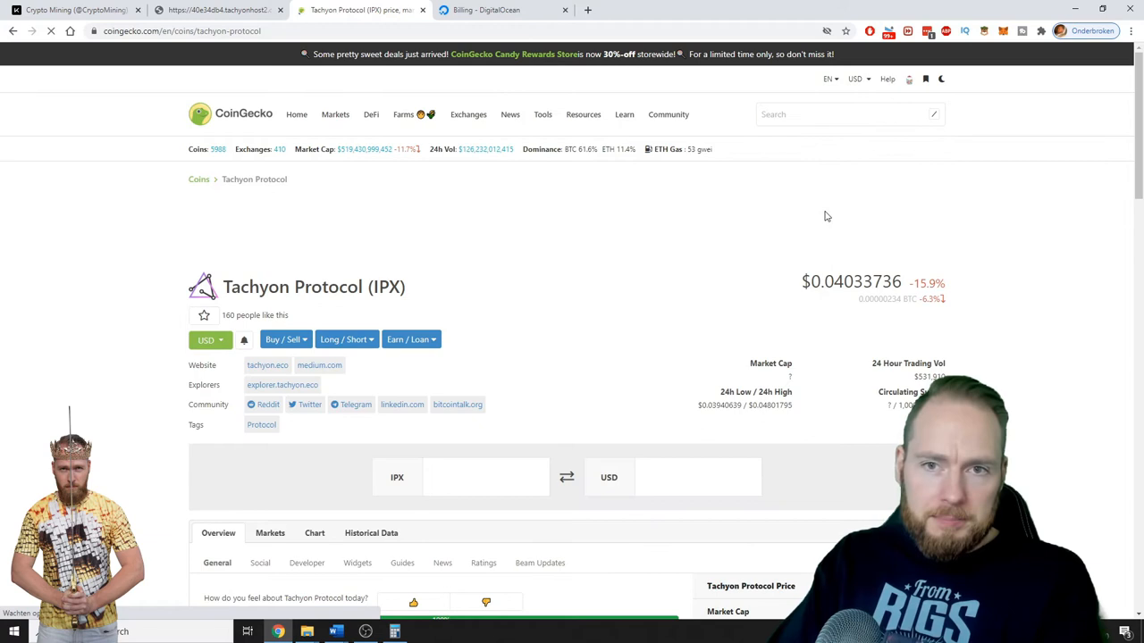
{"action": "mouse_move", "coordinate": [835, 287]}
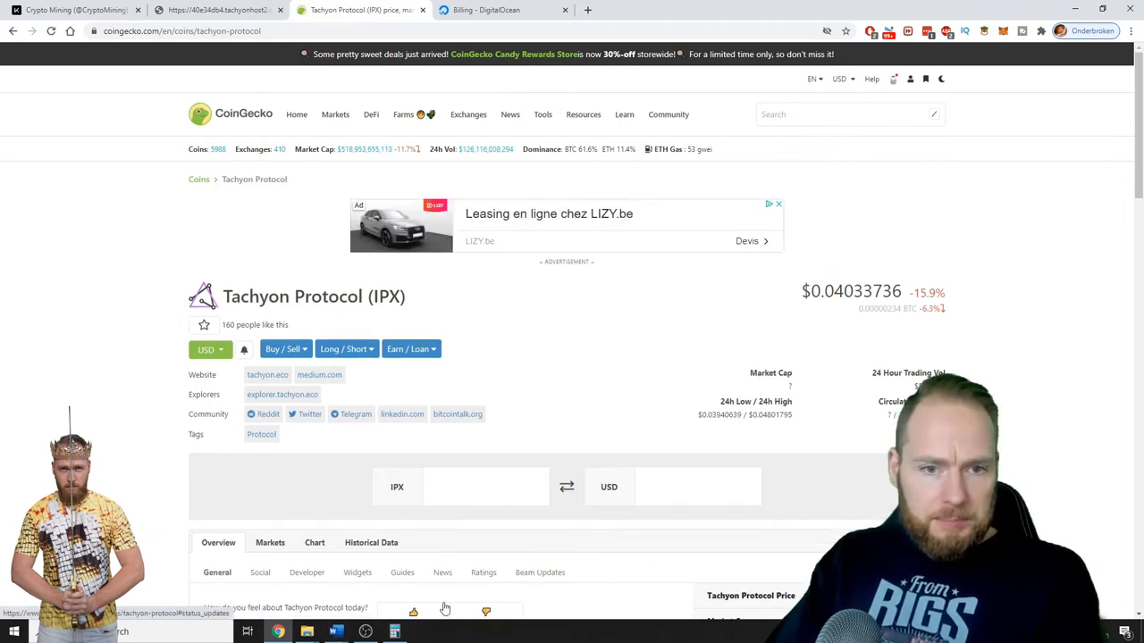
{"action": "left_click", "coordinate": [393, 632]}
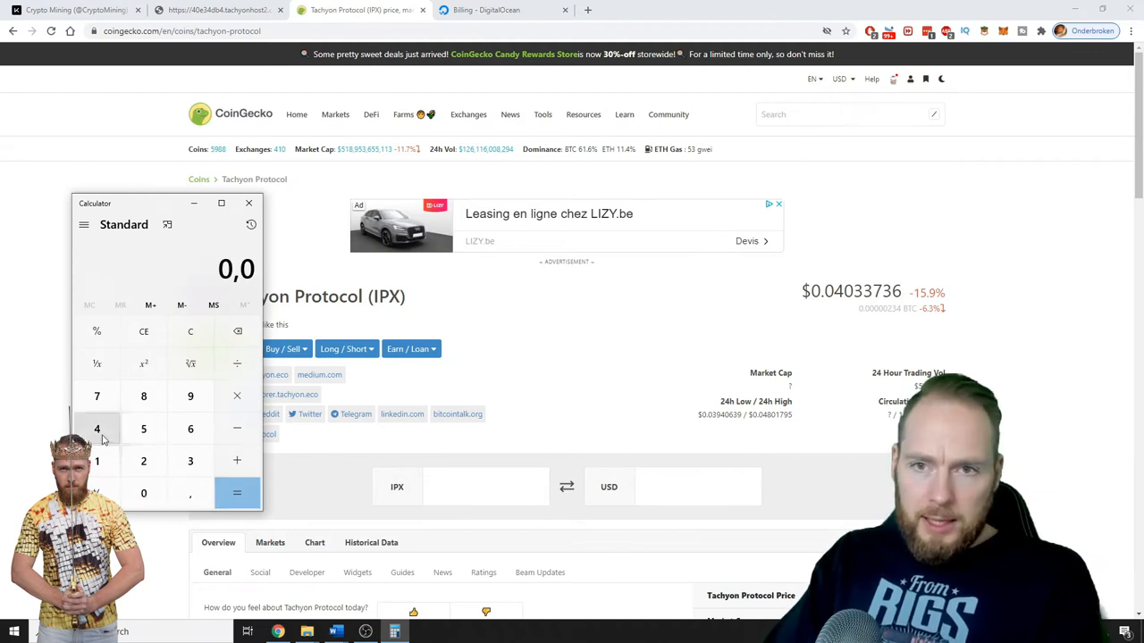
Multiply the IPX price 0.04033736 by 589 rewards, giving about 23.76 dollars.
{"action": "left_click", "coordinate": [190, 461]}
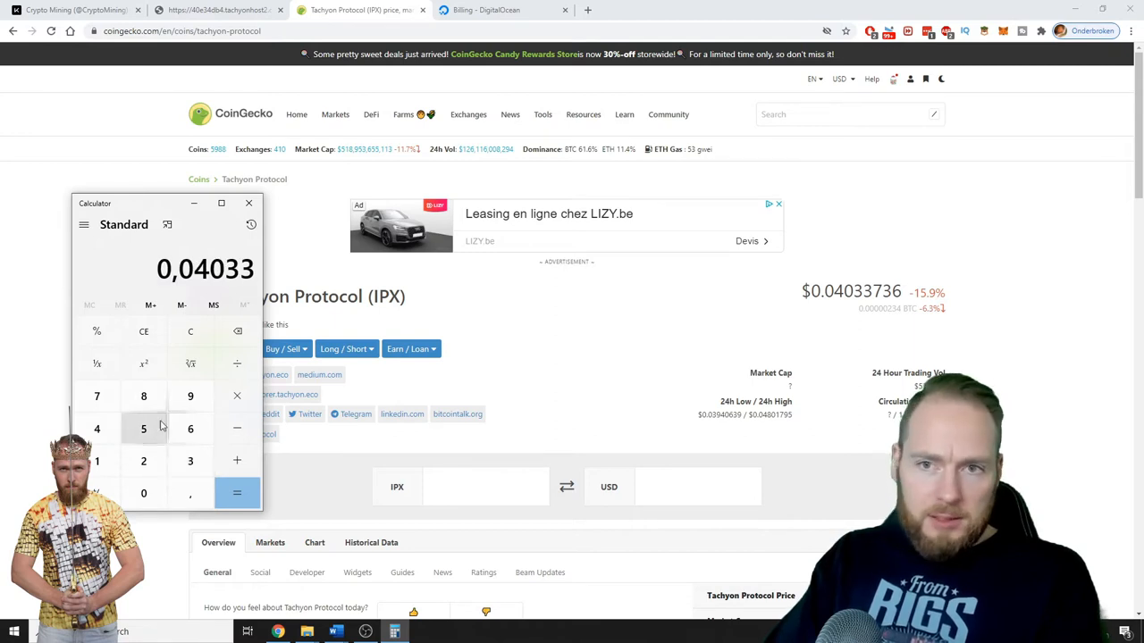
{"action": "left_click", "coordinate": [189, 429]}
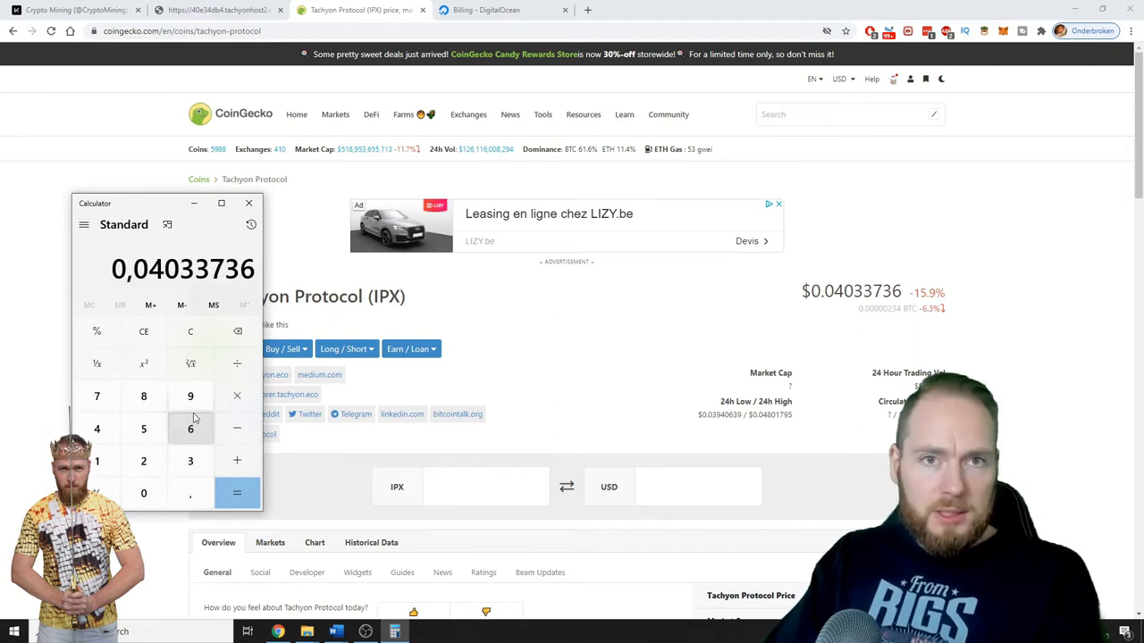
{"action": "left_click", "coordinate": [215, 10]}
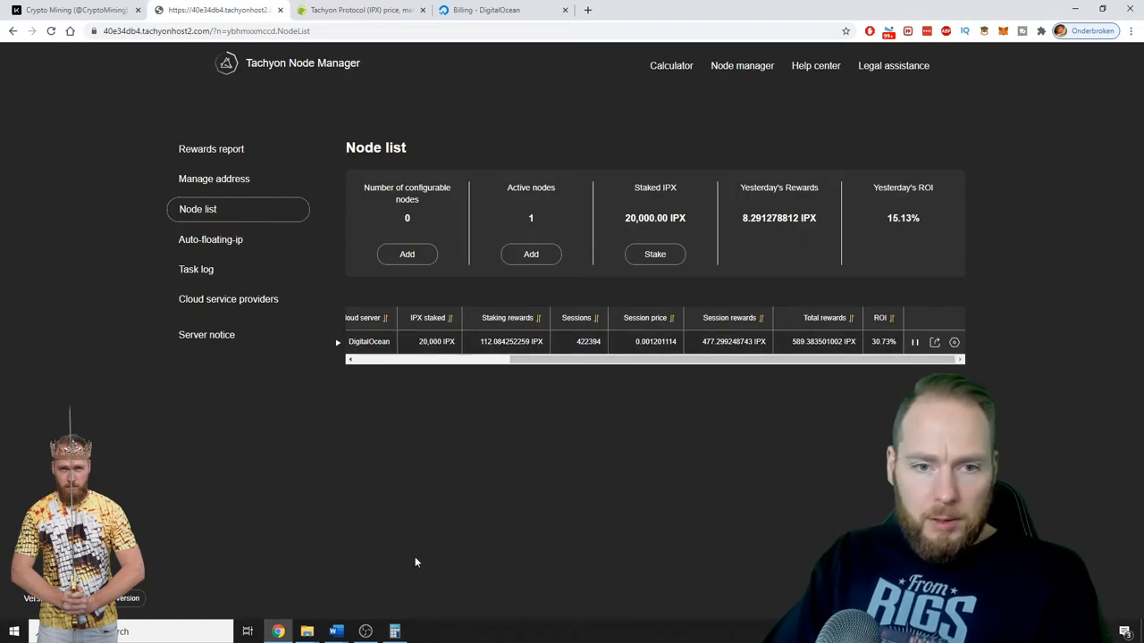
{"action": "left_click", "coordinate": [394, 631]}
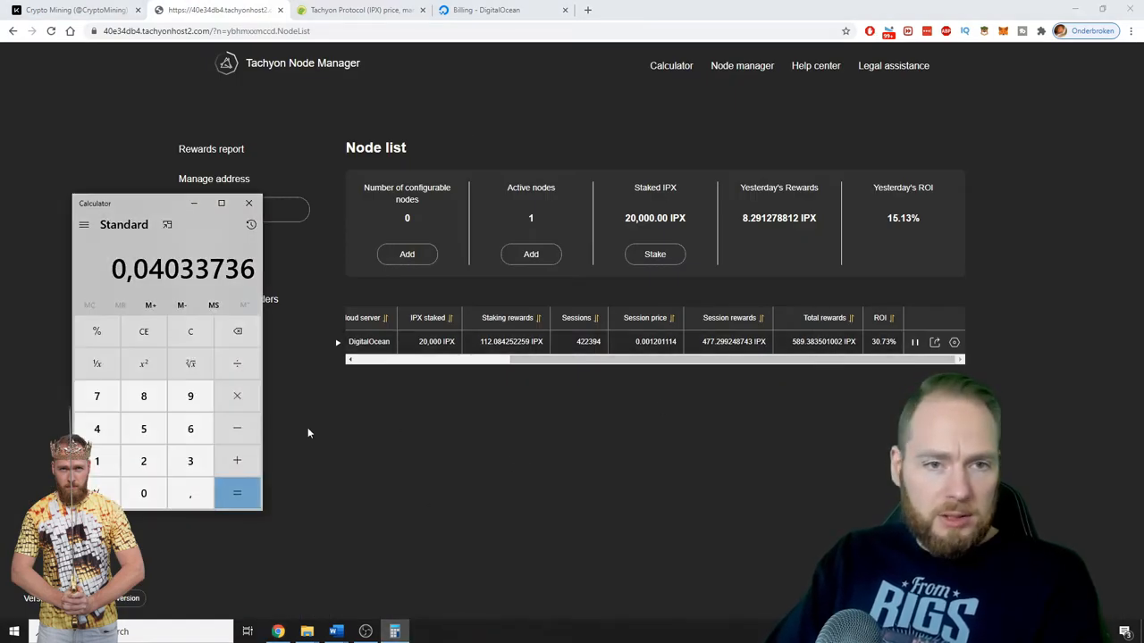
{"action": "left_click", "coordinate": [190, 395]}
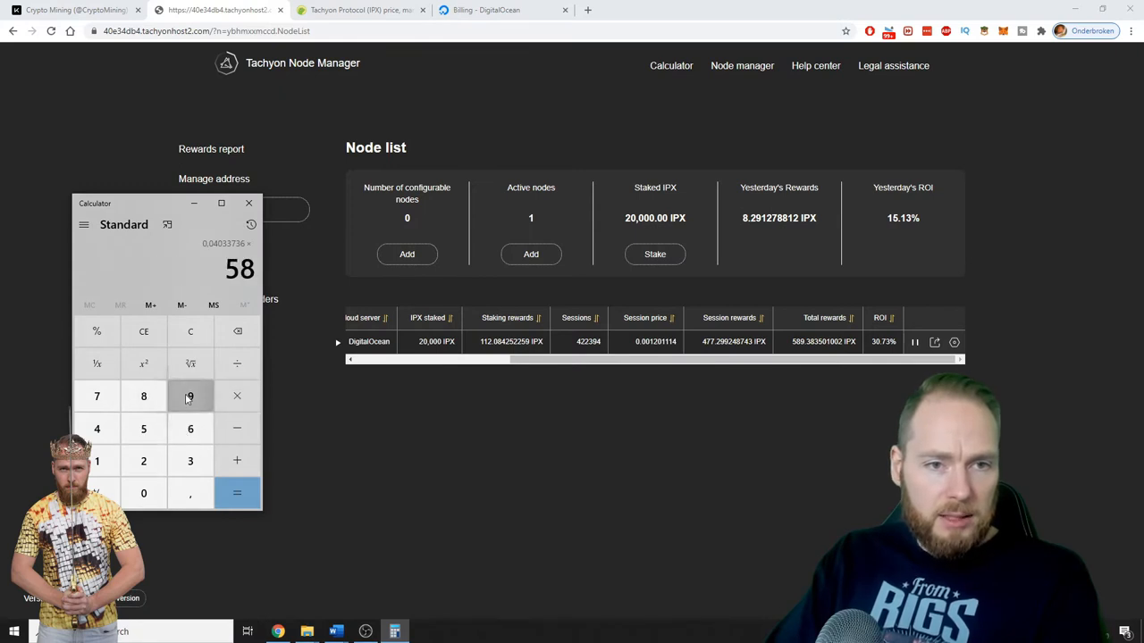
{"action": "left_click", "coordinate": [237, 493]}
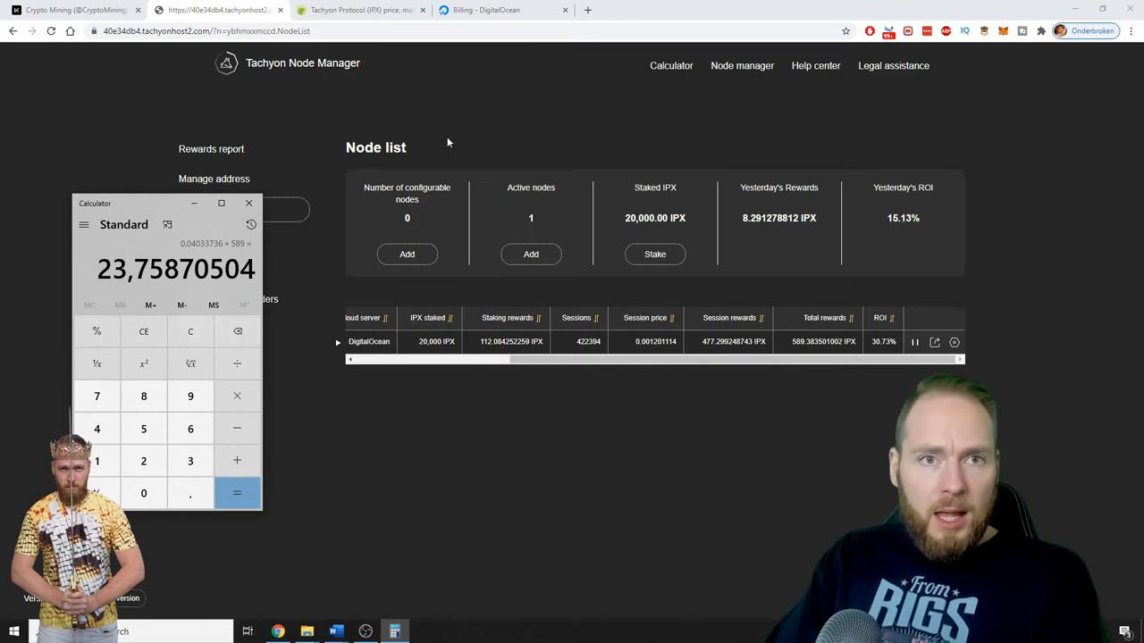
{"action": "mouse_move", "coordinate": [479, 121]}
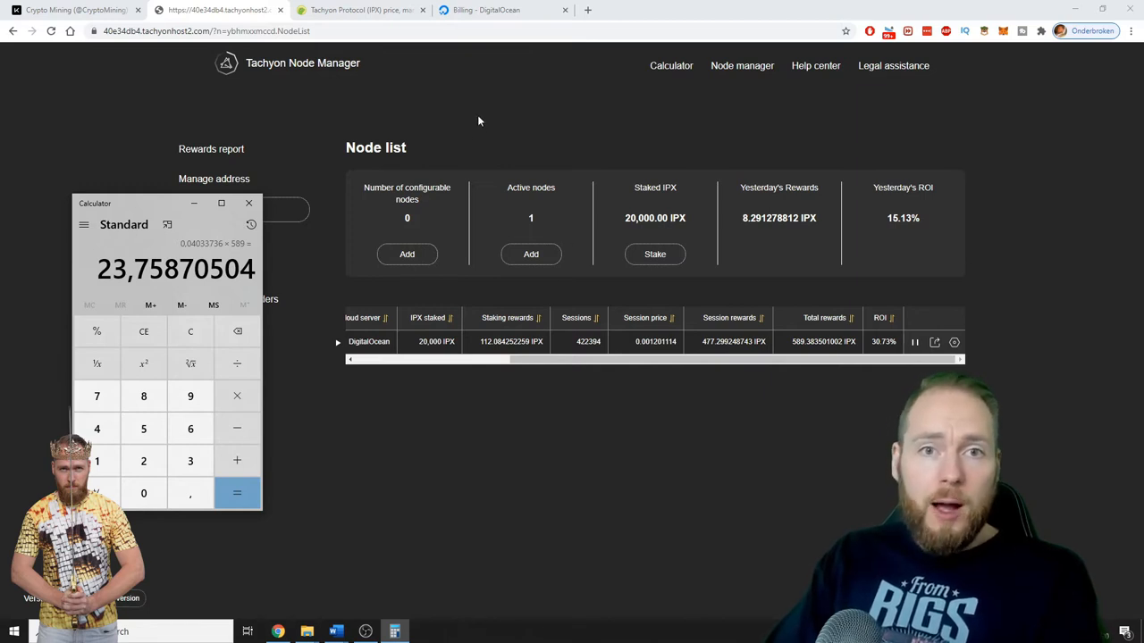
View the DigitalOcean billing overview showing $10.41 estimated costs this period.
{"action": "left_click", "coordinate": [500, 10]}
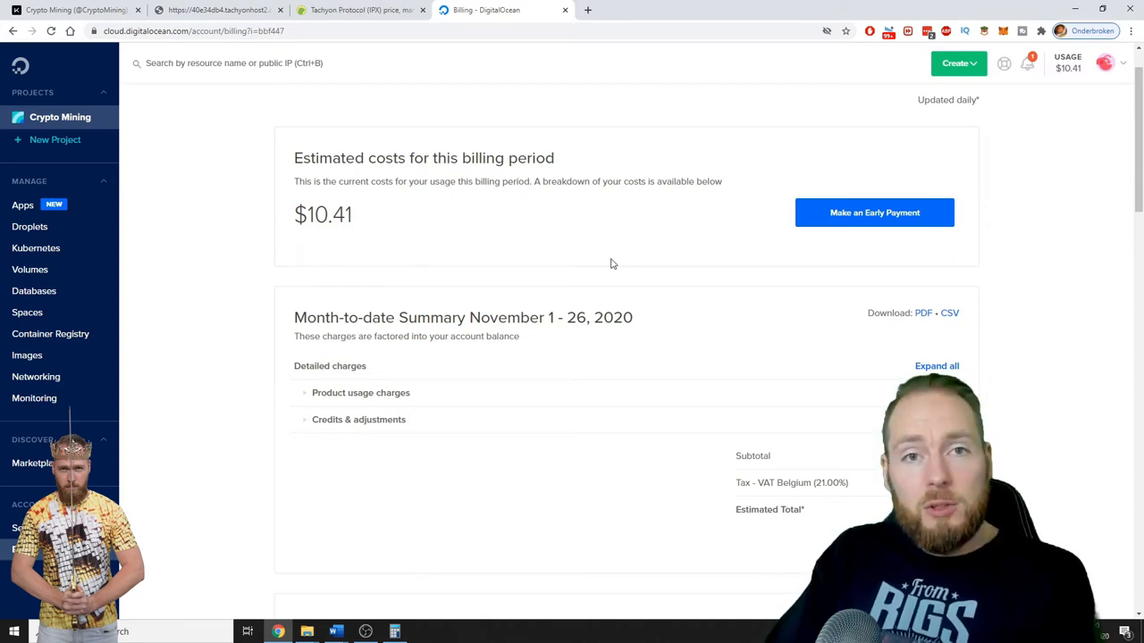
{"action": "mouse_move", "coordinate": [361, 195]}
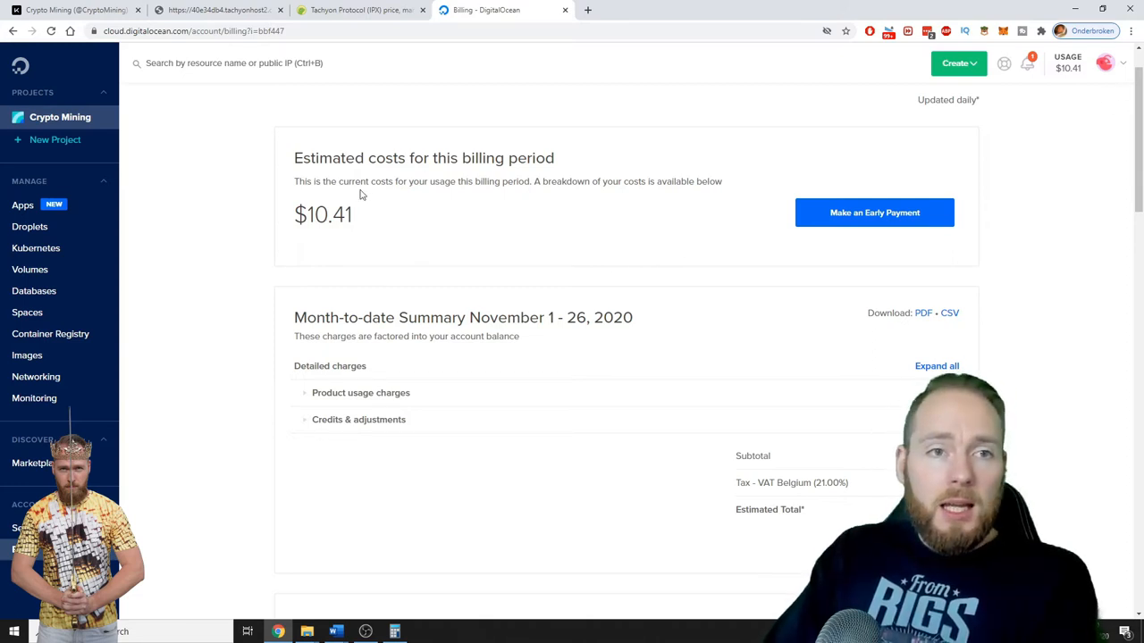
{"action": "mouse_move", "coordinate": [422, 206]}
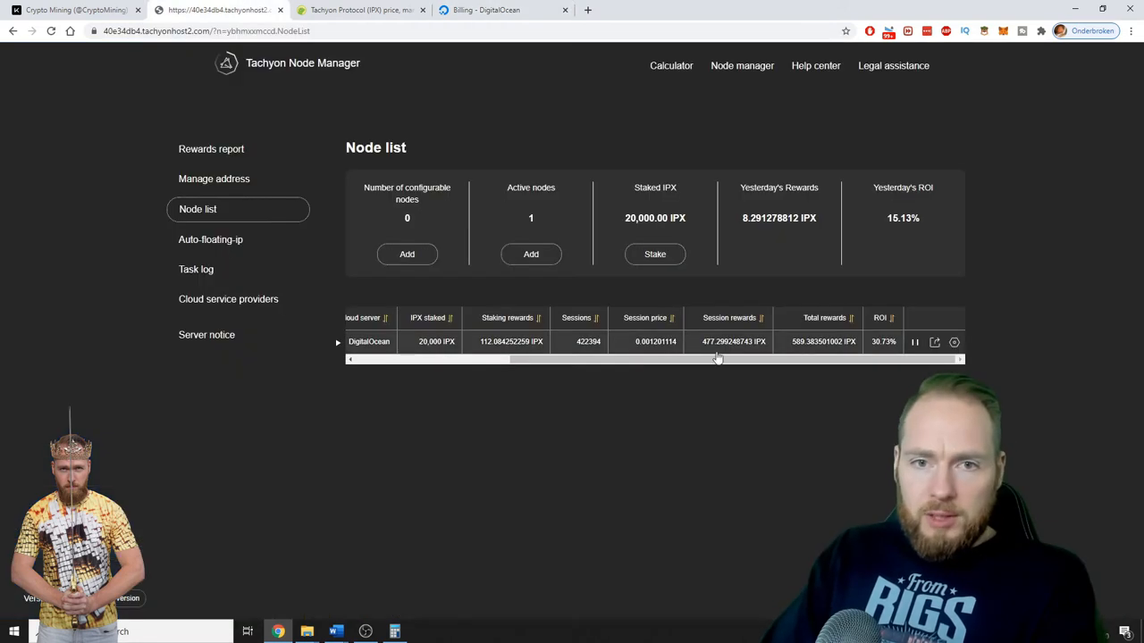
Reopen the DigitalOcean node's reward history and scroll through daily rewards back to 2020-11-25.
{"action": "left_click", "coordinate": [954, 342]}
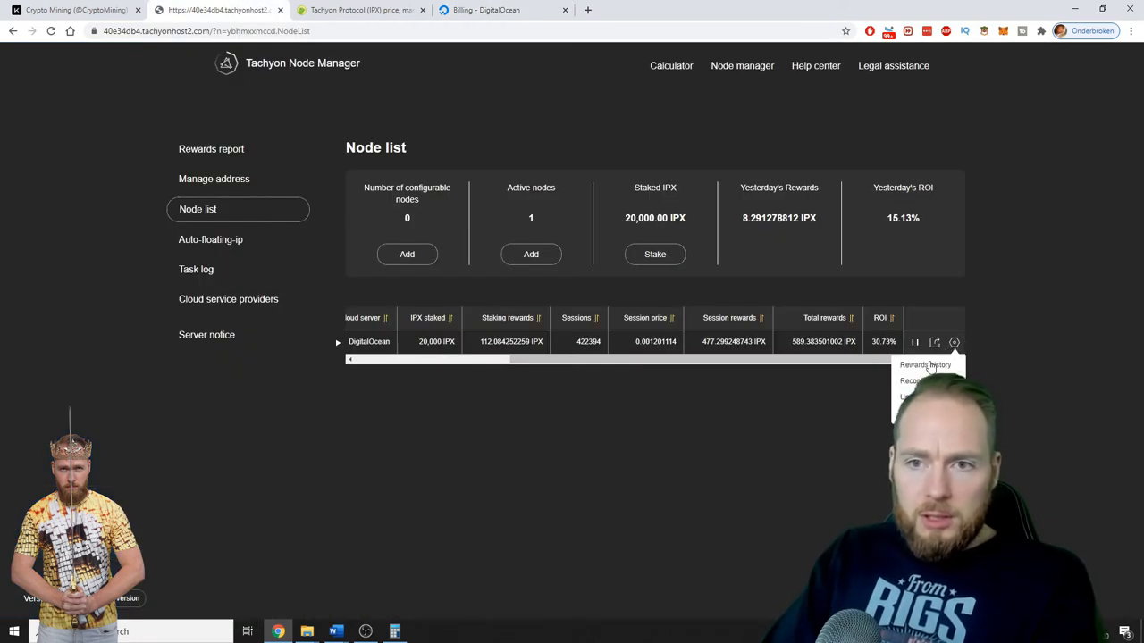
{"action": "left_click", "coordinate": [925, 364]}
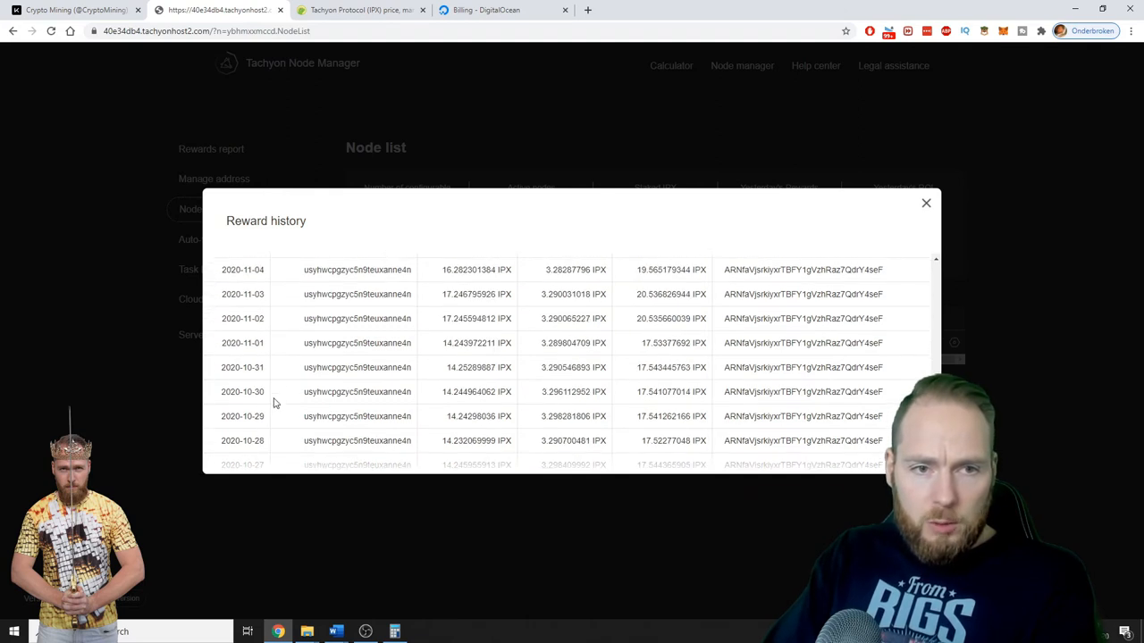
{"action": "scroll", "scroll_direction": "down", "scroll_amount": 3}
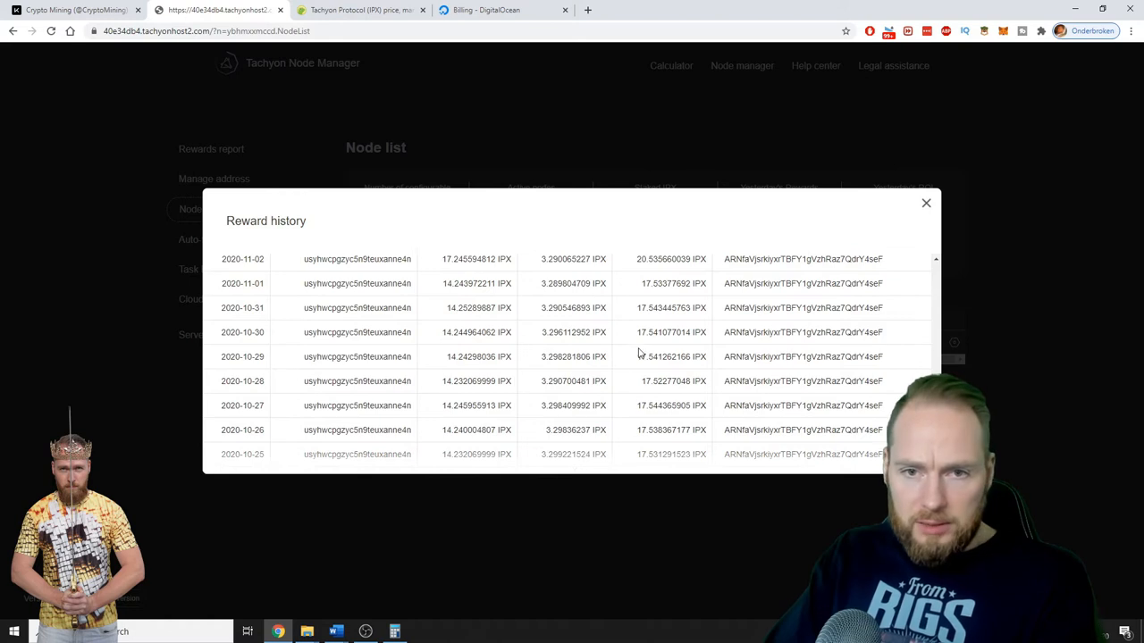
{"action": "scroll", "scroll_direction": "down", "scroll_amount": 3}
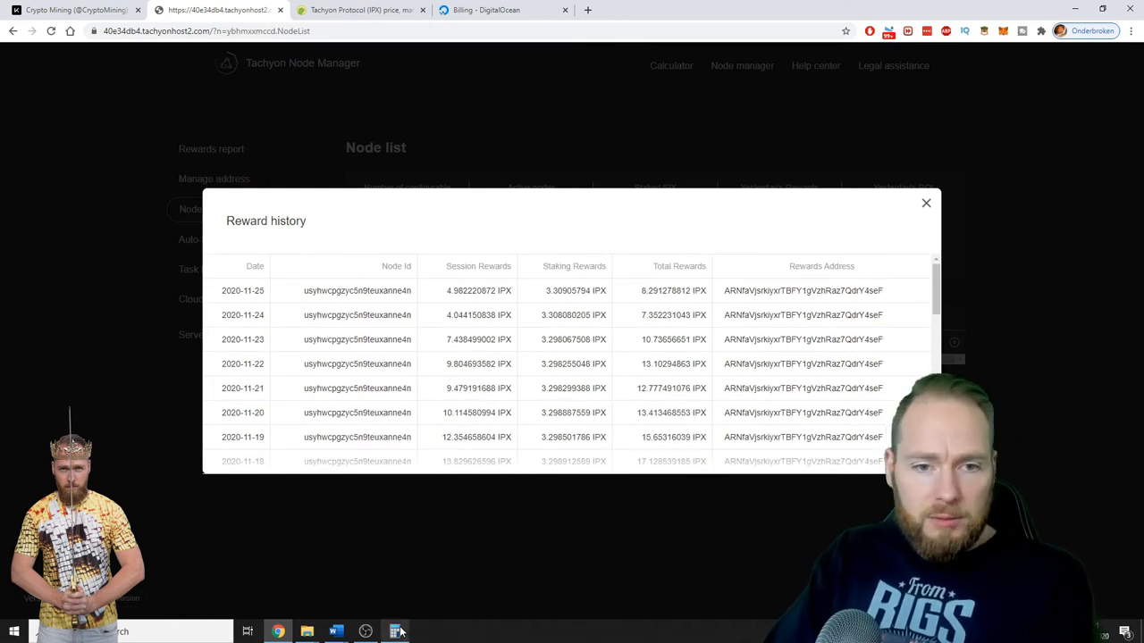
Scale the per-IPX result up to 400, giving about 16.13, then check DigitalOcean's $10.41 estimate.
{"action": "left_click", "coordinate": [394, 631]}
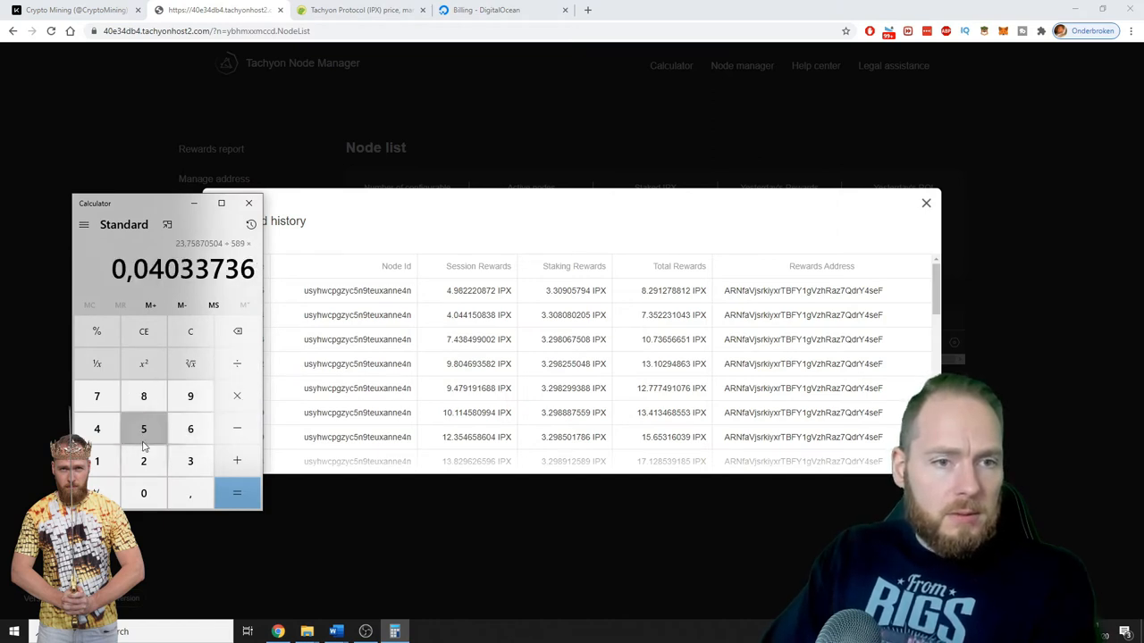
{"action": "left_click", "coordinate": [237, 493]}
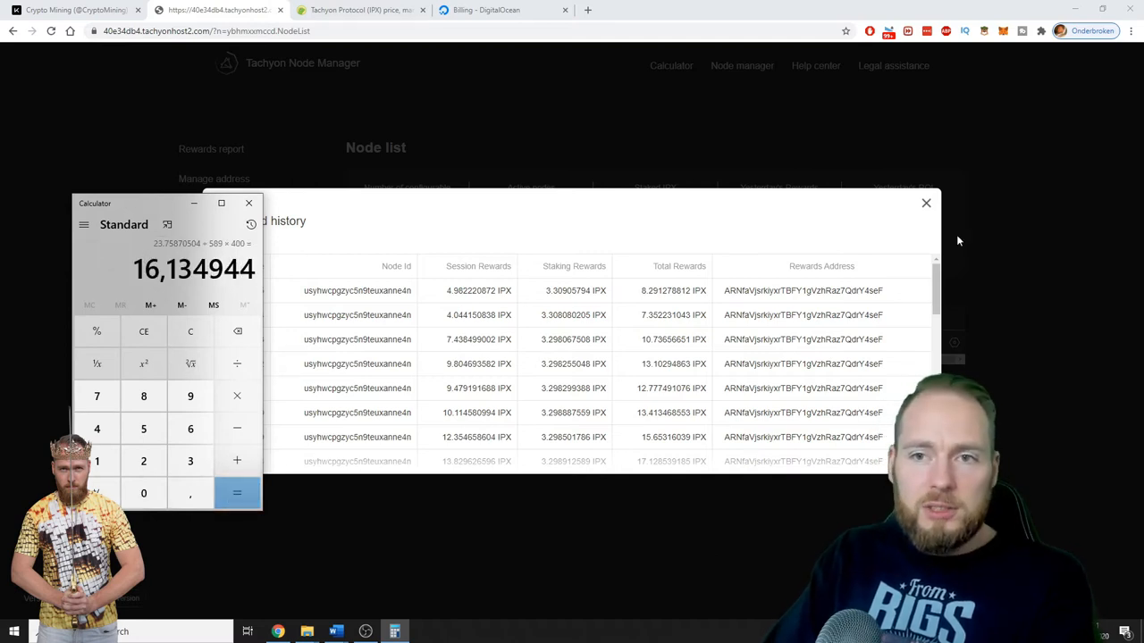
{"action": "left_click", "coordinate": [504, 10]}
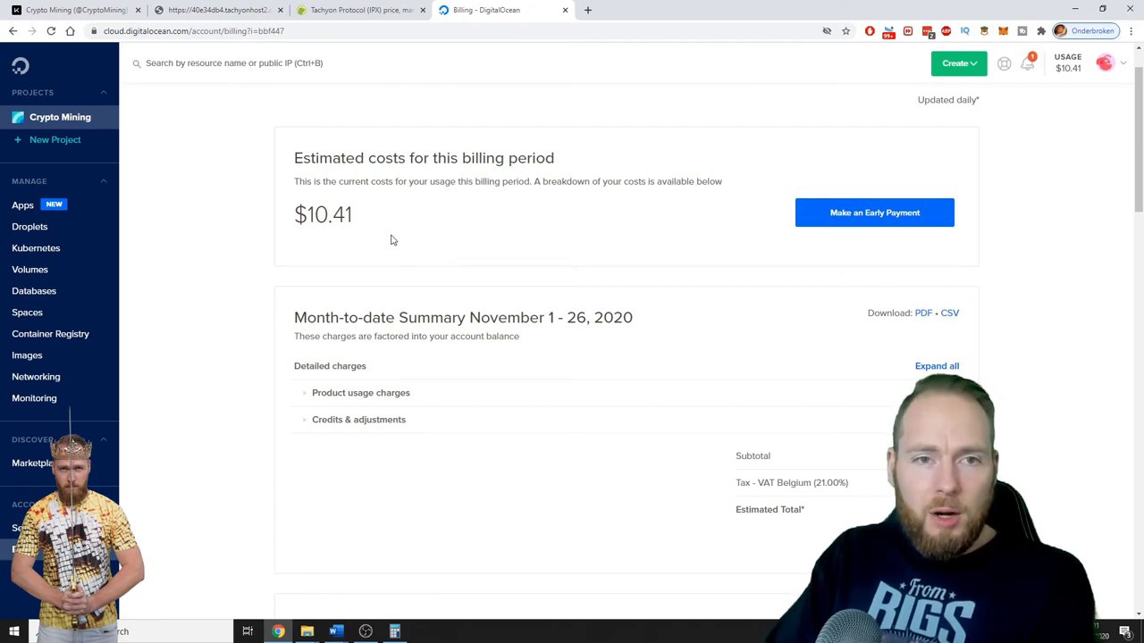
{"action": "mouse_move", "coordinate": [518, 384]}
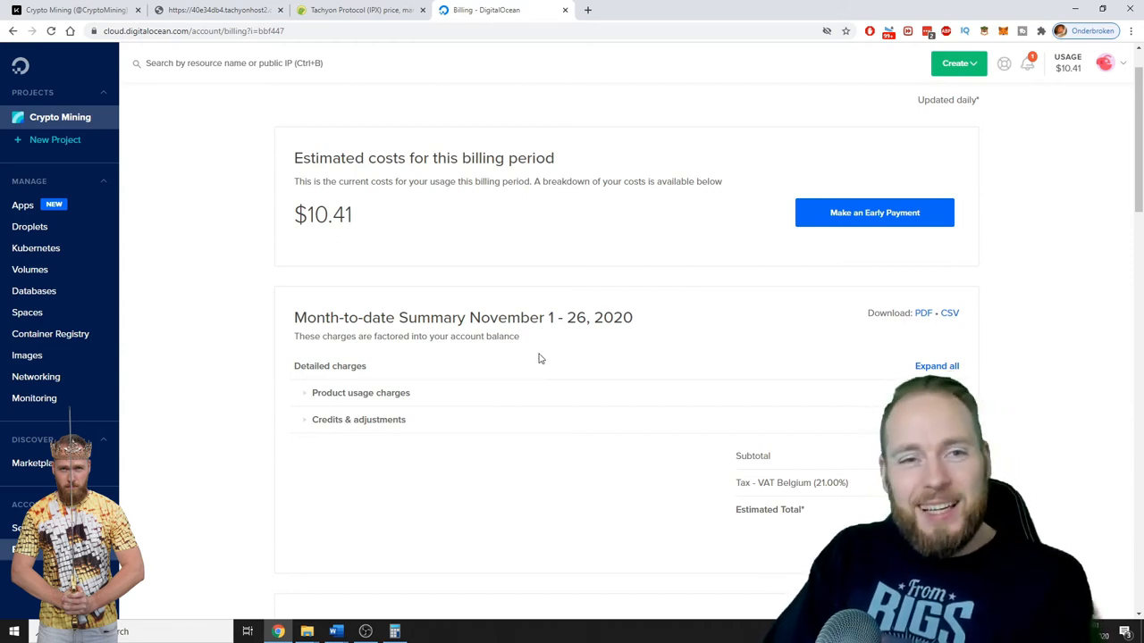
{"action": "mouse_move", "coordinate": [534, 339]}
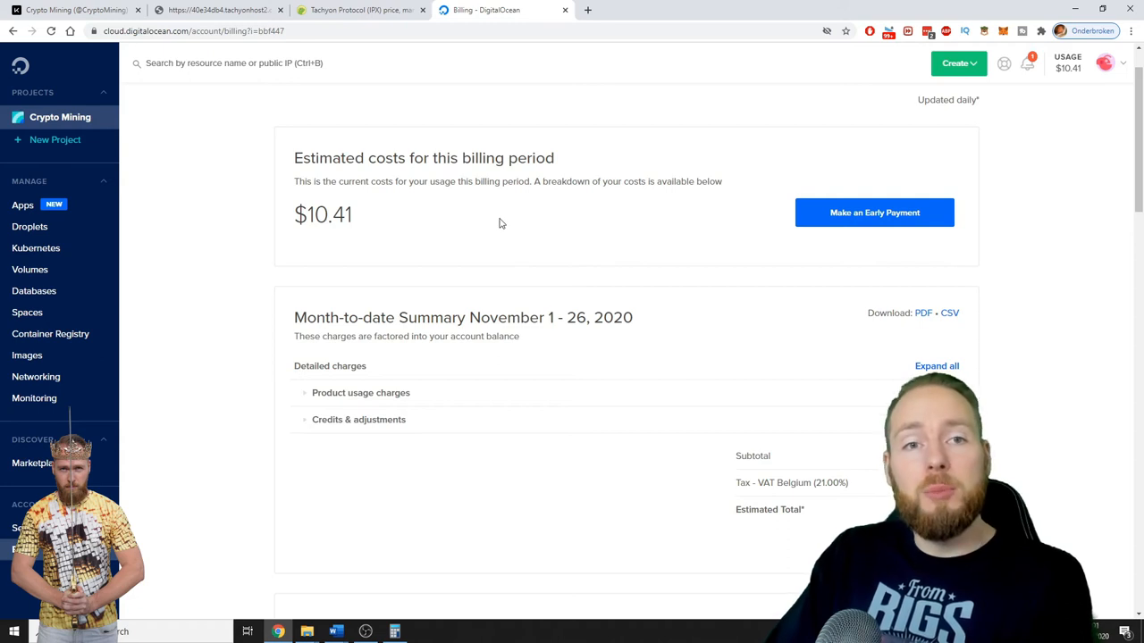
{"action": "mouse_move", "coordinate": [503, 221]}
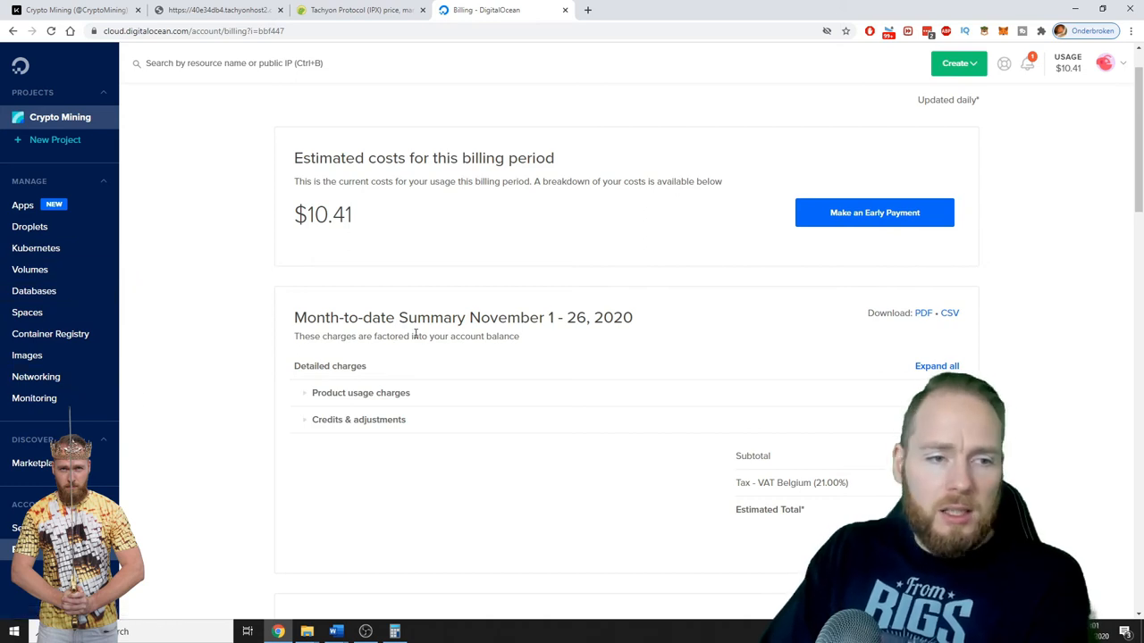
{"action": "mouse_move", "coordinate": [569, 277]}
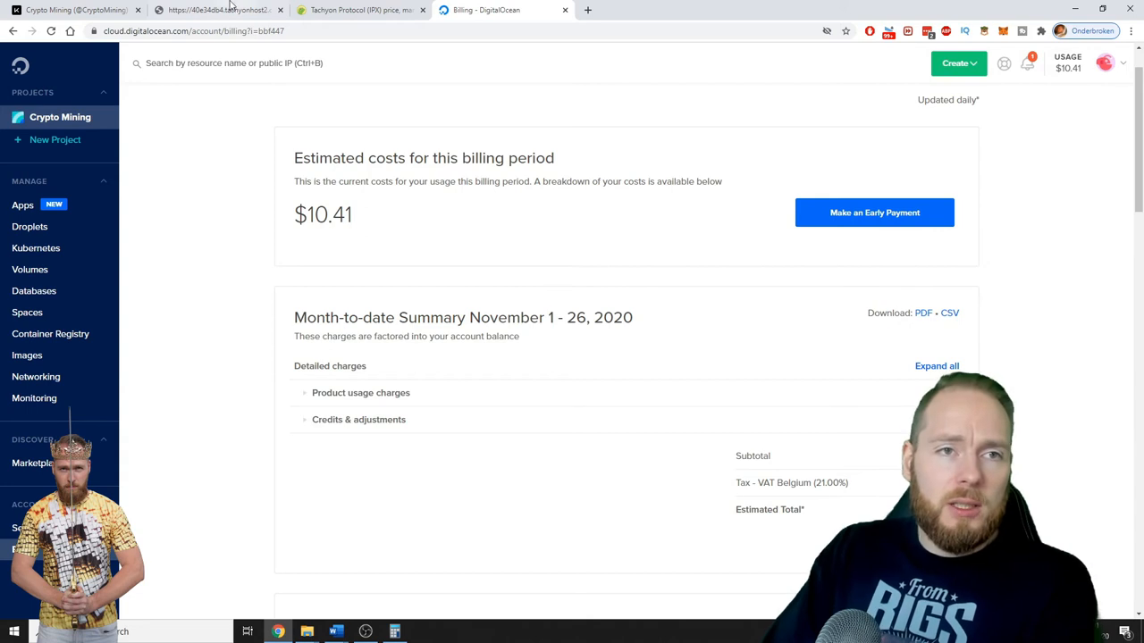
Return to the Tachyon node list showing 589.38 IPX total rewards and 30.73% ROI.
{"action": "left_click", "coordinate": [215, 9]}
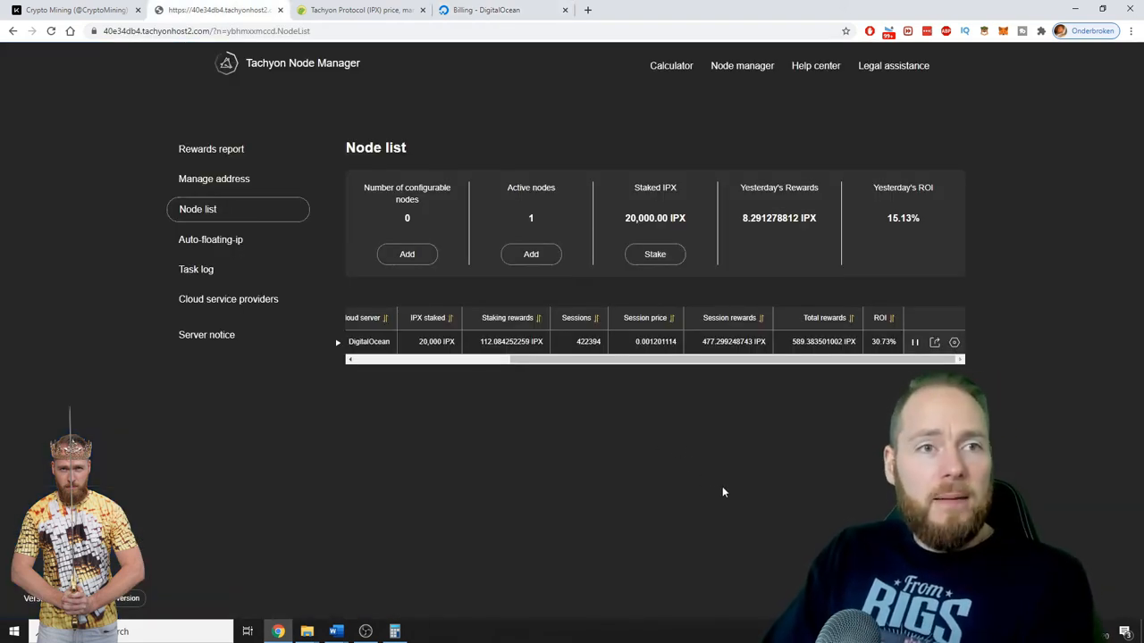
{"action": "mouse_move", "coordinate": [694, 472]}
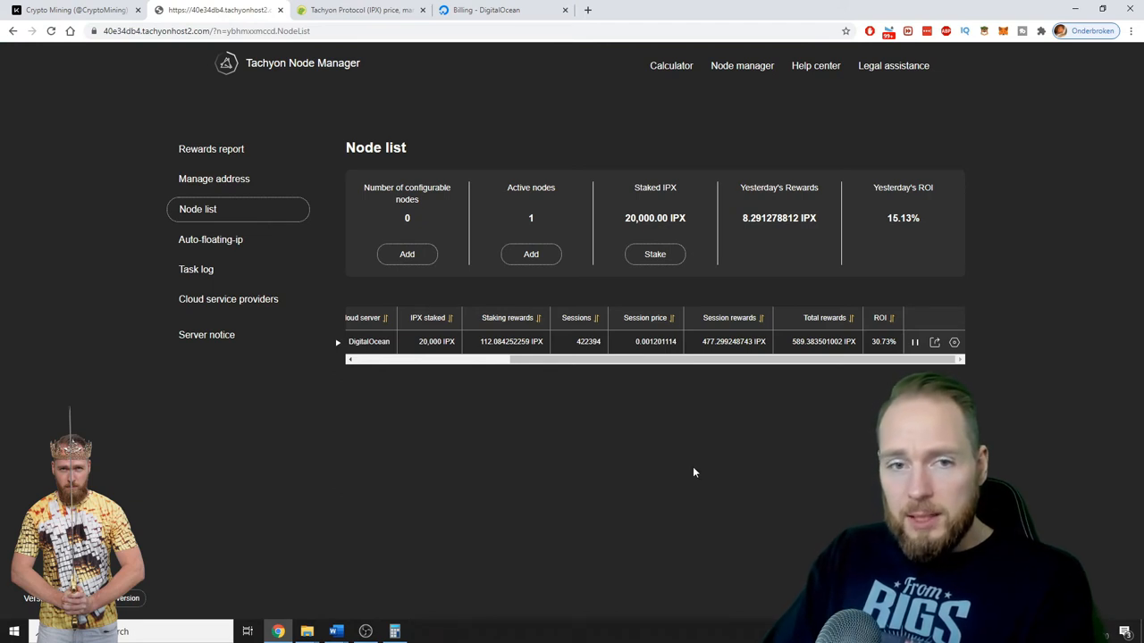
{"action": "mouse_move", "coordinate": [701, 468]}
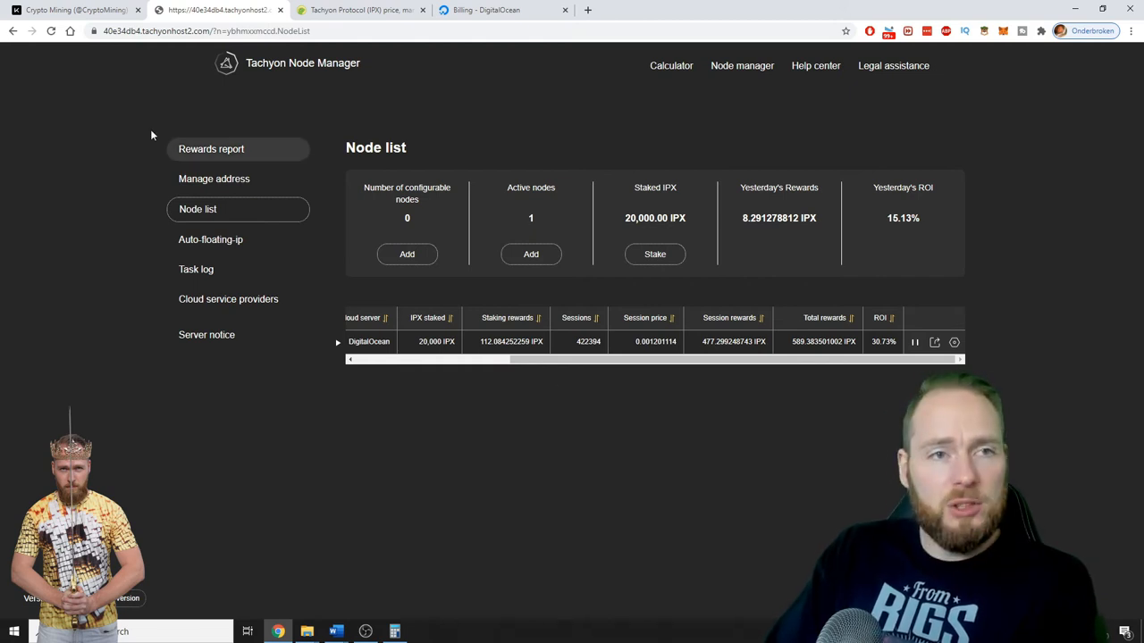
Switch to the Crypto Mining profile on Kit.co listing 11 kits.
{"action": "left_click", "coordinate": [76, 10]}
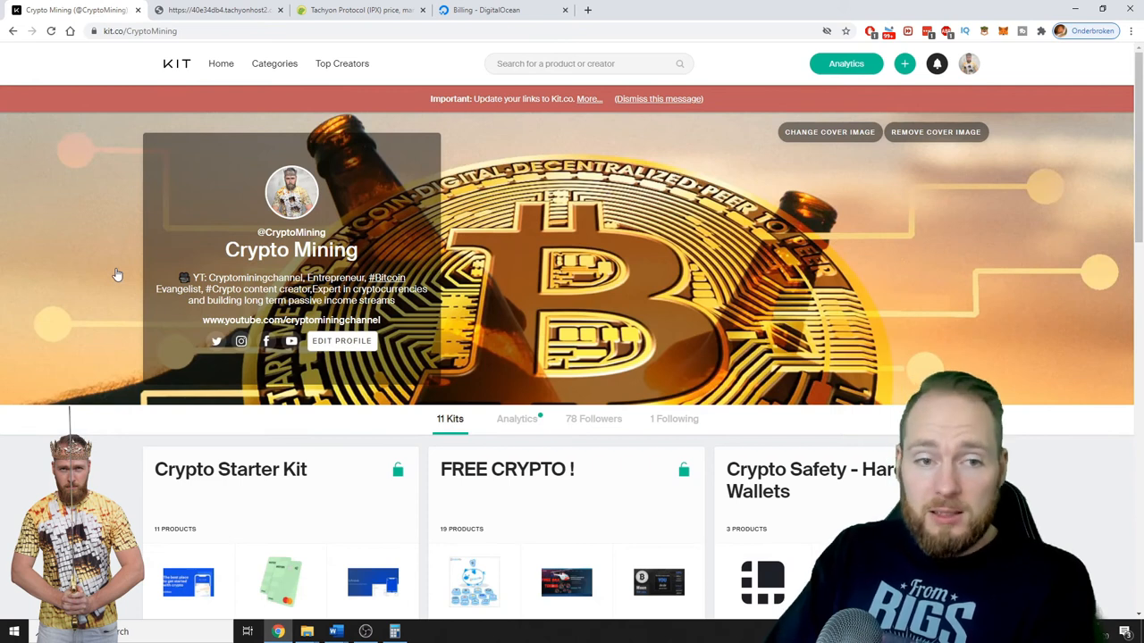
{"action": "scroll", "scroll_direction": "down", "scroll_amount": 3}
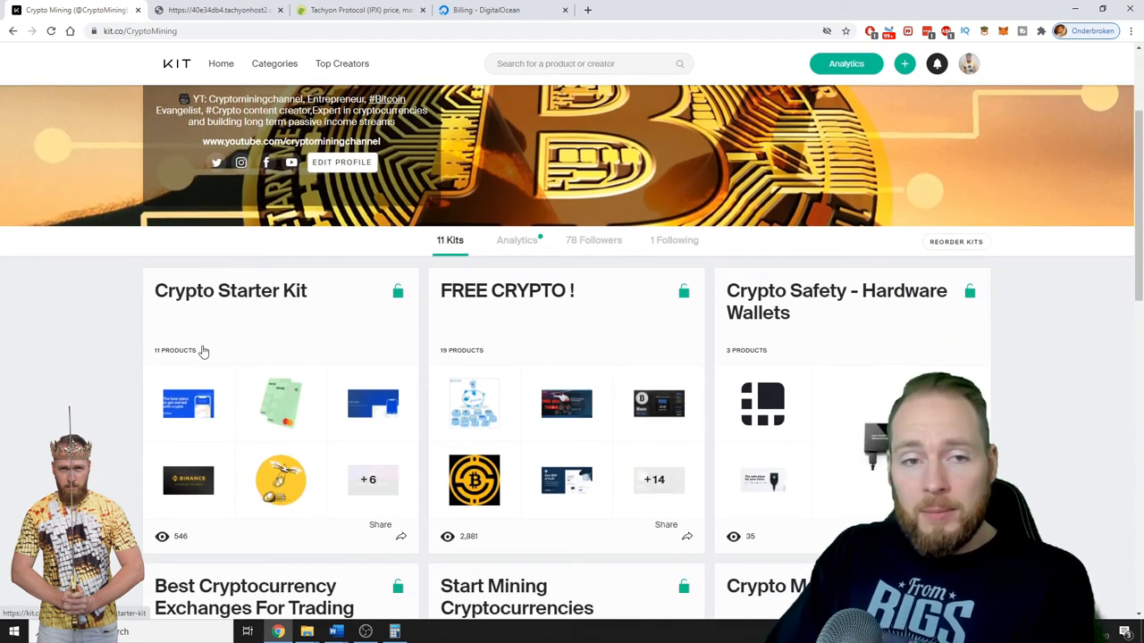
{"action": "mouse_move", "coordinate": [527, 297]}
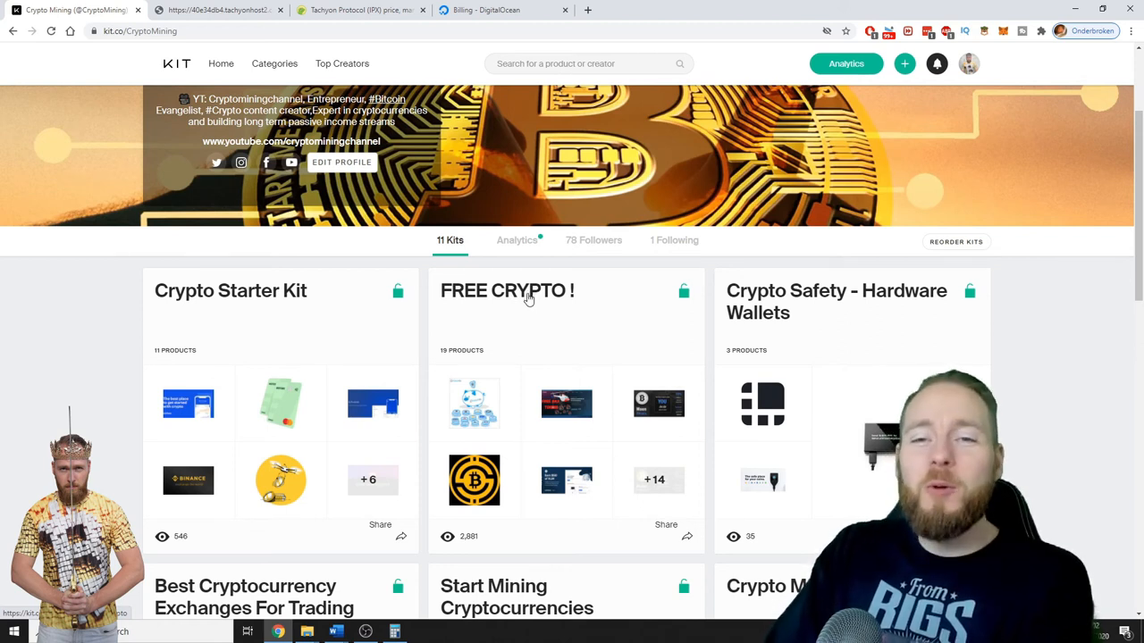
{"action": "mouse_move", "coordinate": [815, 318]}
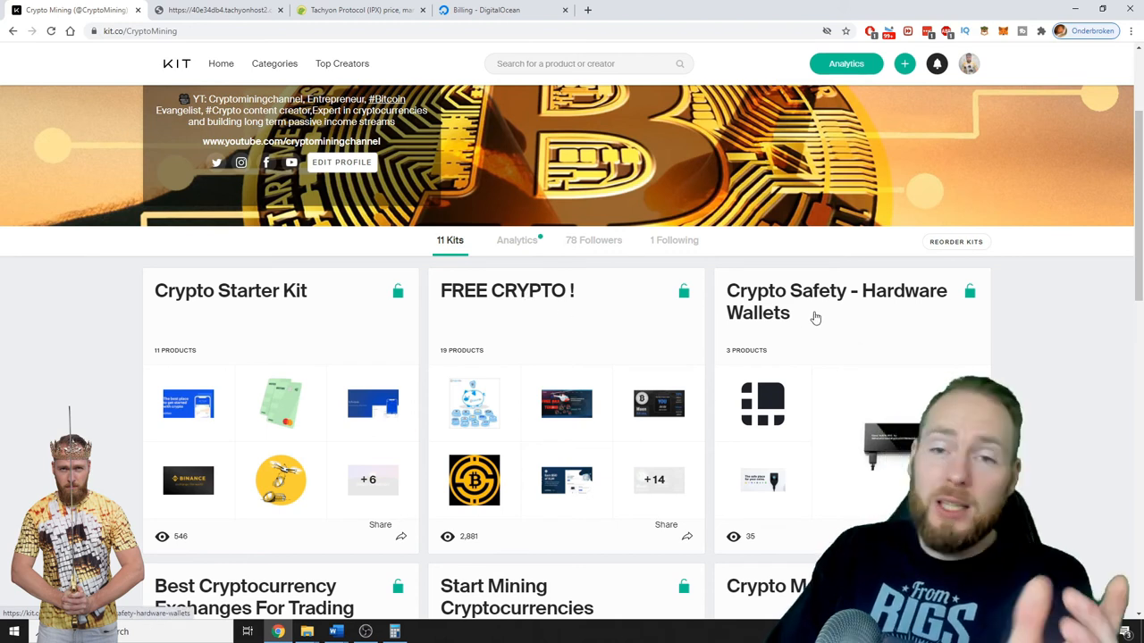
{"action": "scroll", "scroll_direction": "down", "scroll_amount": 3}
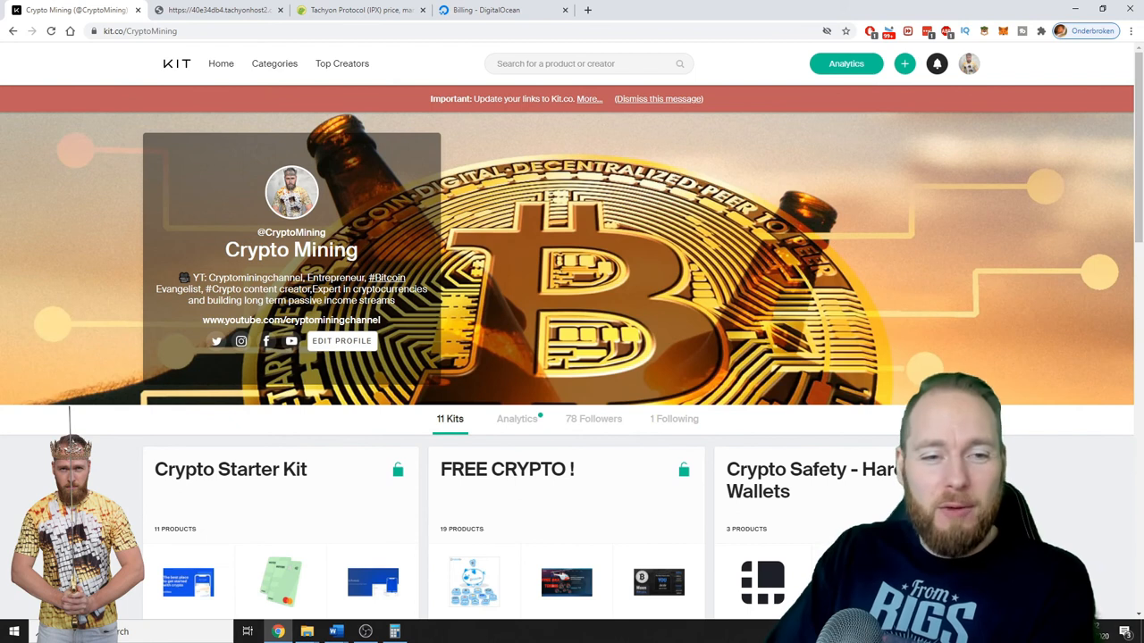
Return to the node list with the DigitalOcean node at 422,394 sessions and 589.38 IPX rewards.
{"action": "left_click", "coordinate": [219, 9]}
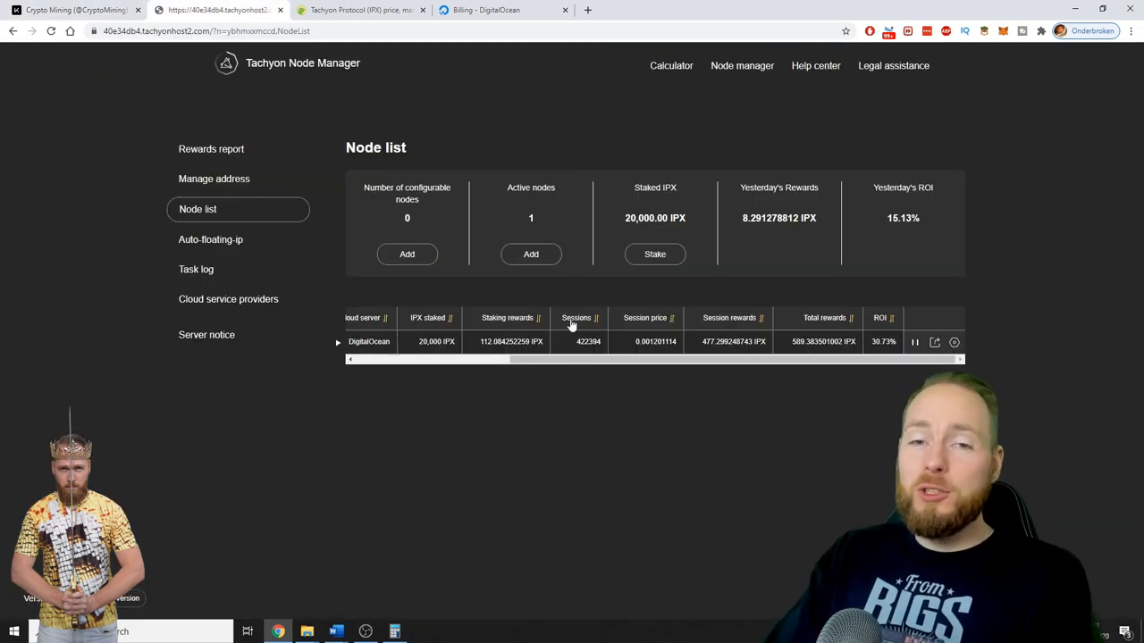
{"action": "mouse_move", "coordinate": [747, 594]}
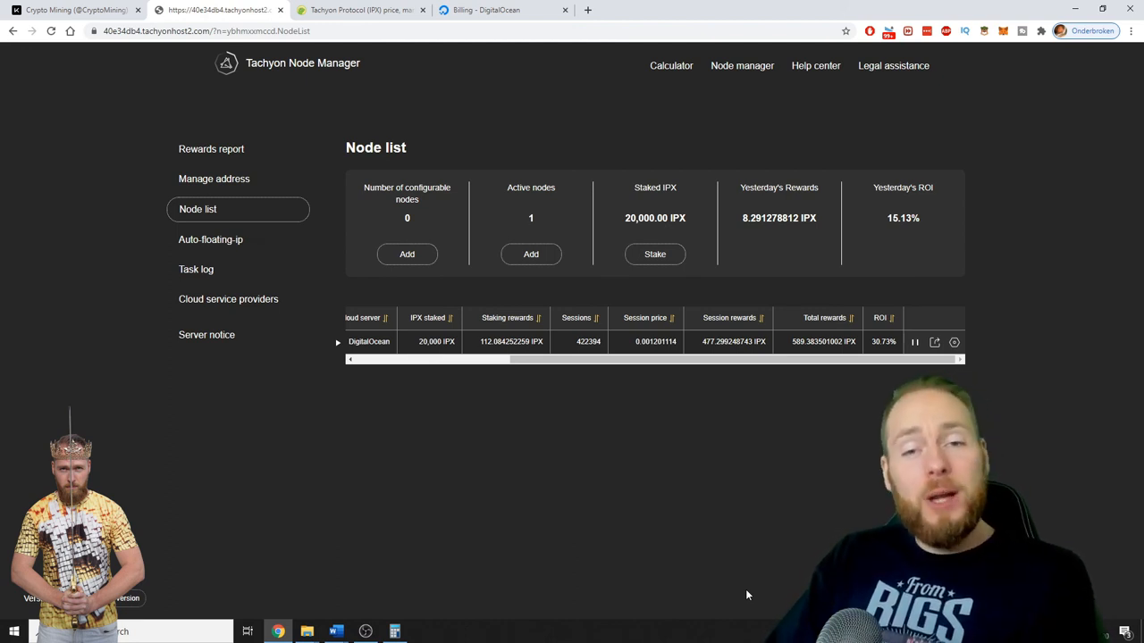
{"action": "mouse_move", "coordinate": [753, 556]}
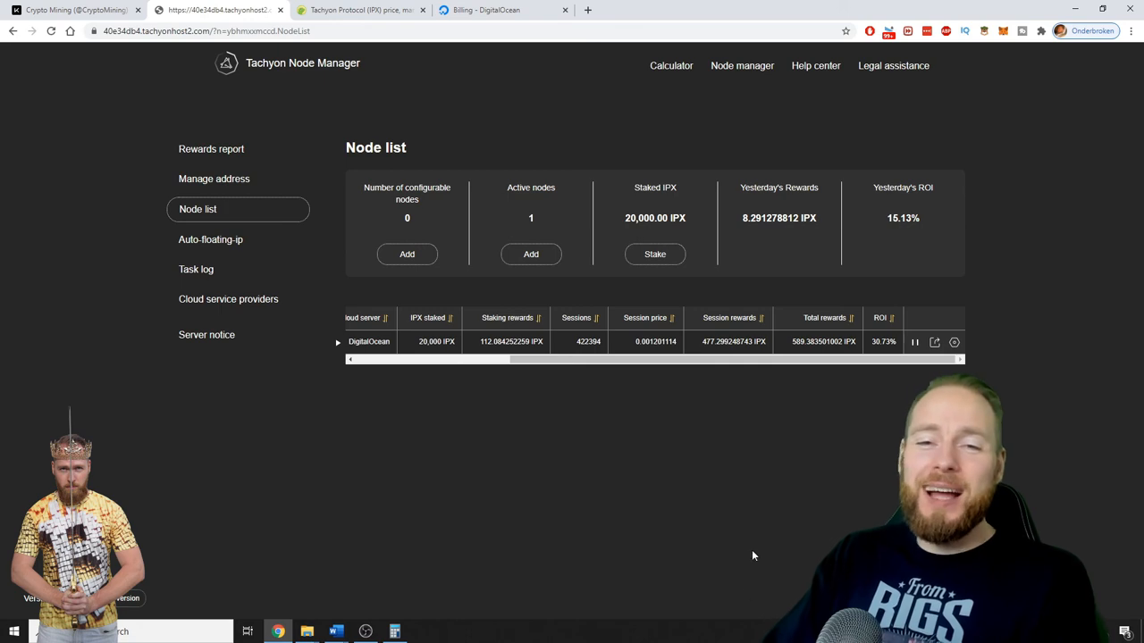